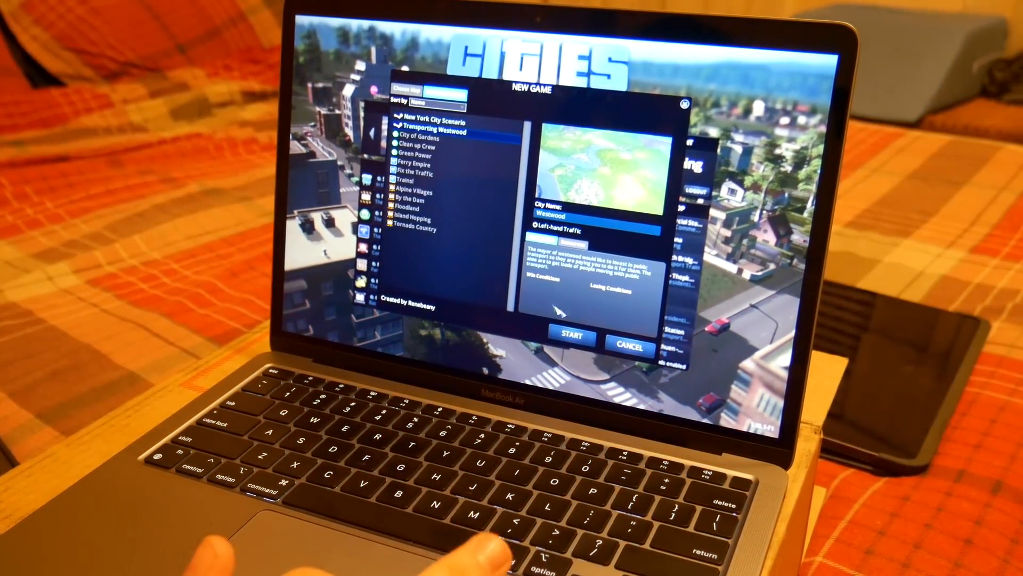
Start a new game of the Transporting Westwood scenario
click(571, 336)
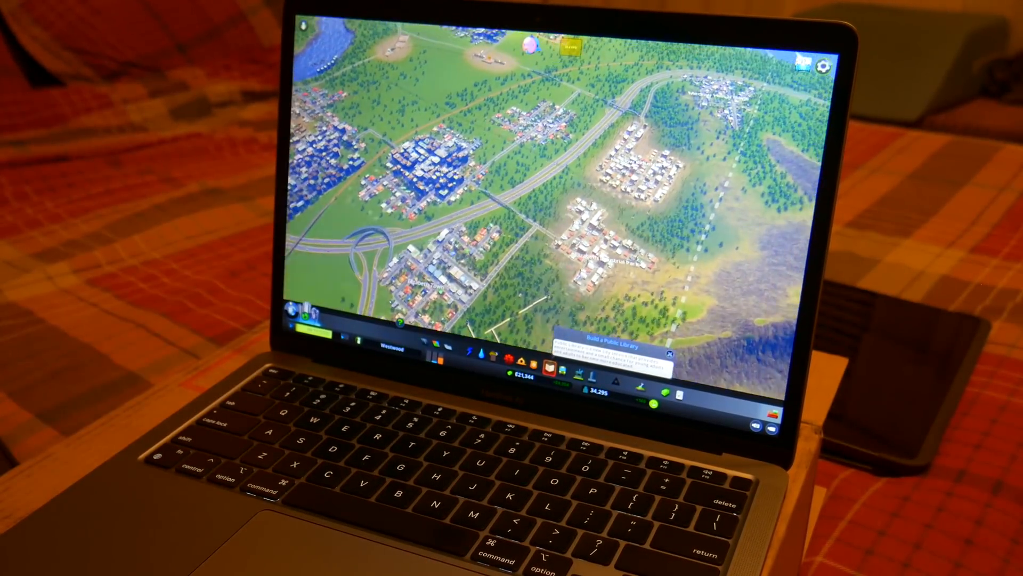
Pause the running Westwood city with Escape, bringing up the pause menu
key(Escape)
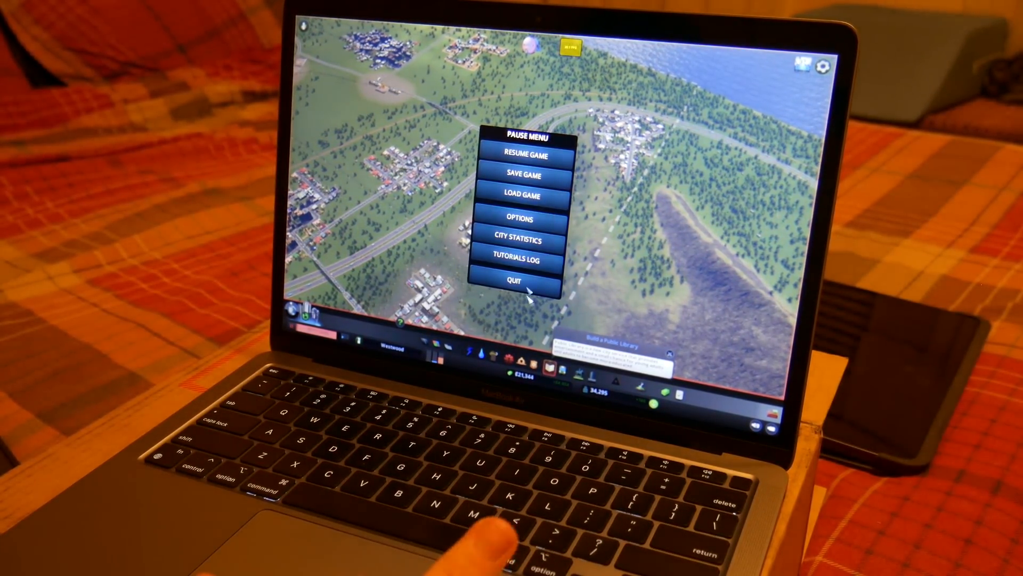
Resume the Westwood game from the pause menu
click(521, 219)
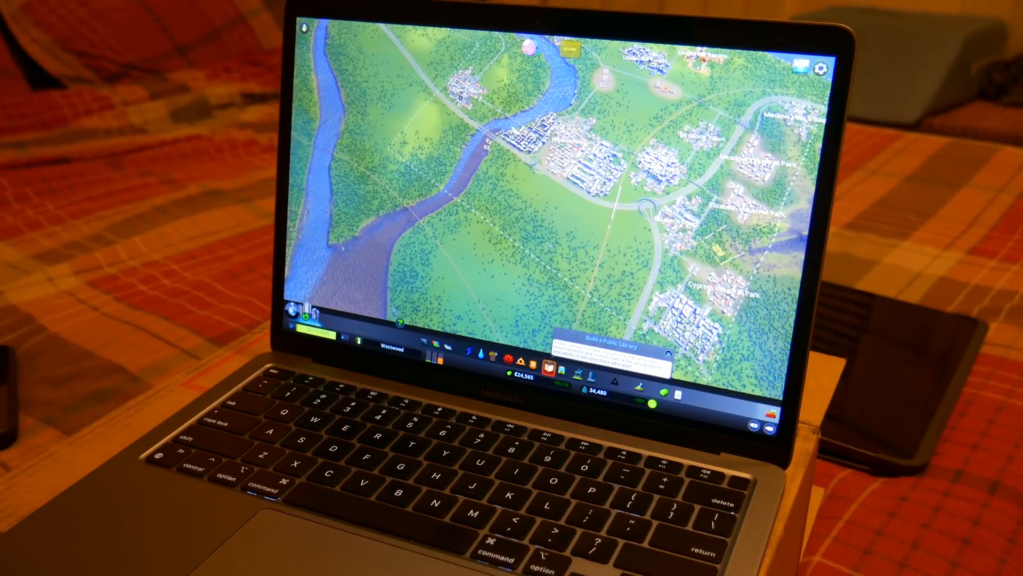
In the graphics options, lower Shadow Distance from Short down to Very Short
key(escape)
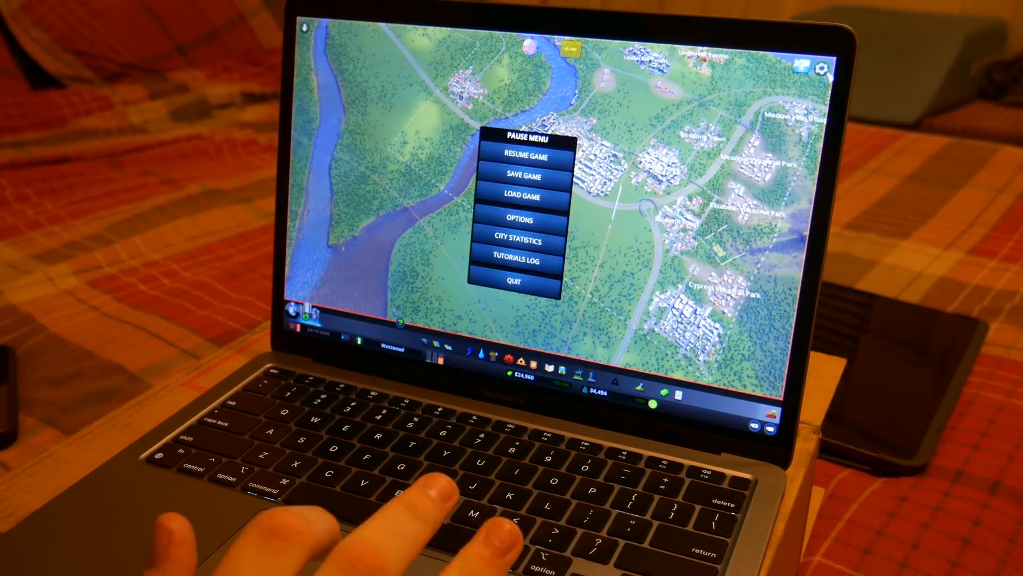
click(519, 220)
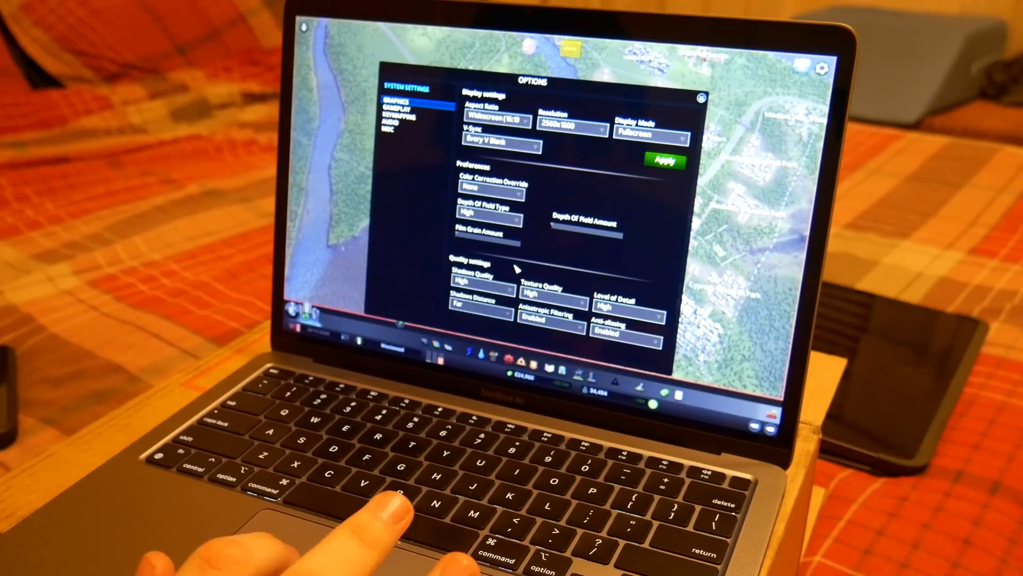
click(627, 334)
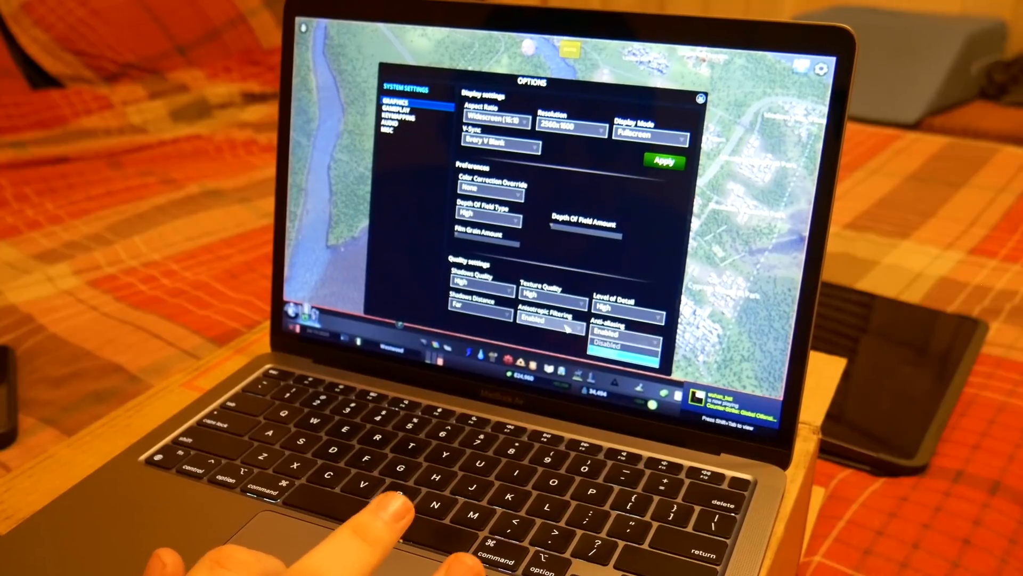
click(481, 305)
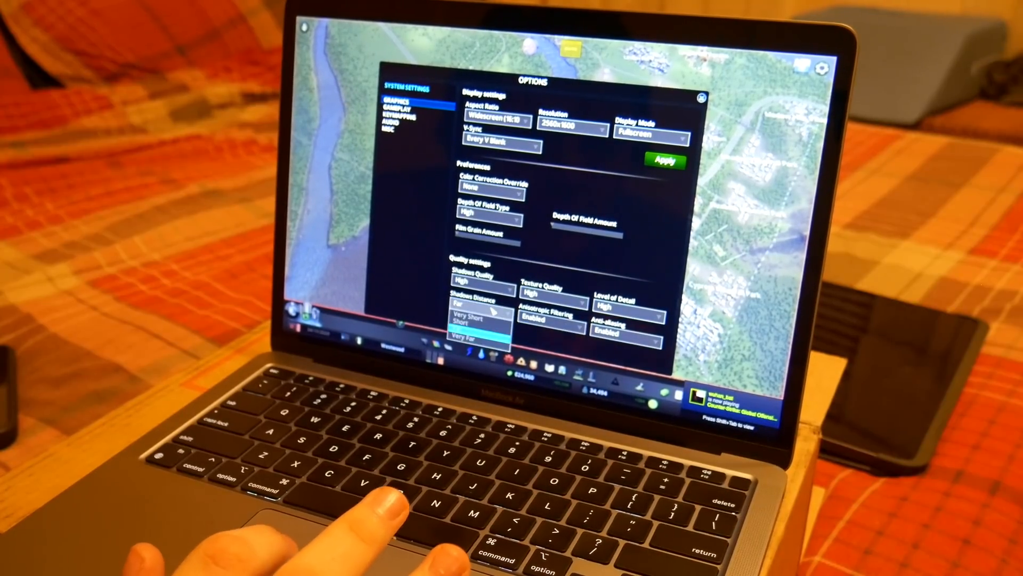
click(470, 321)
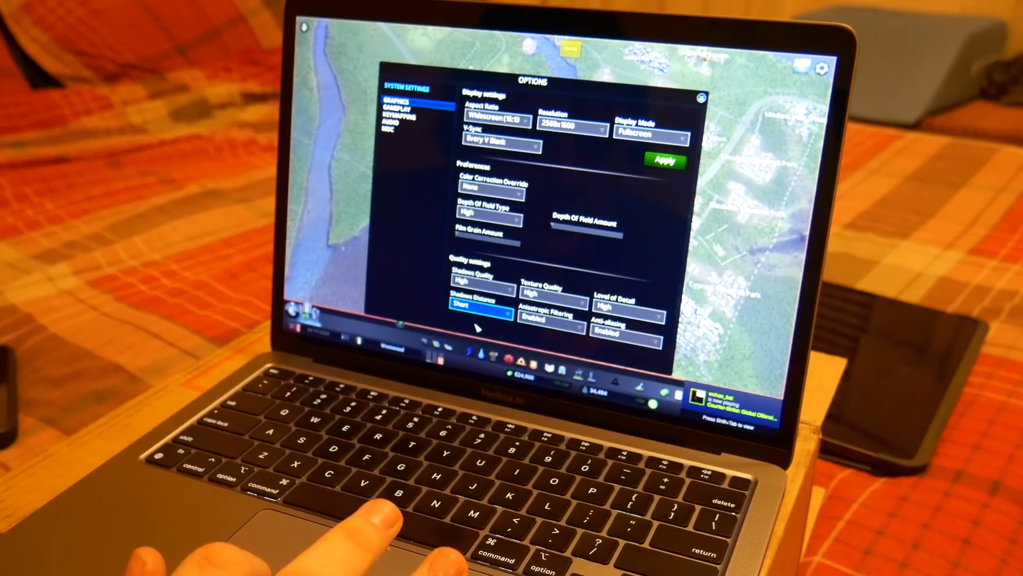
click(481, 307)
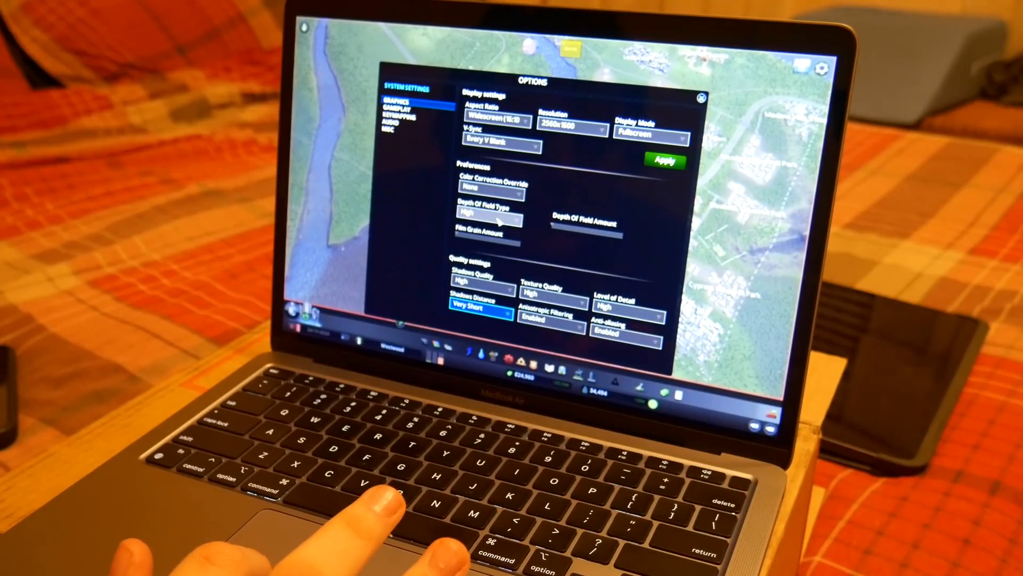
Change the screen resolution to 2048x1280
click(572, 120)
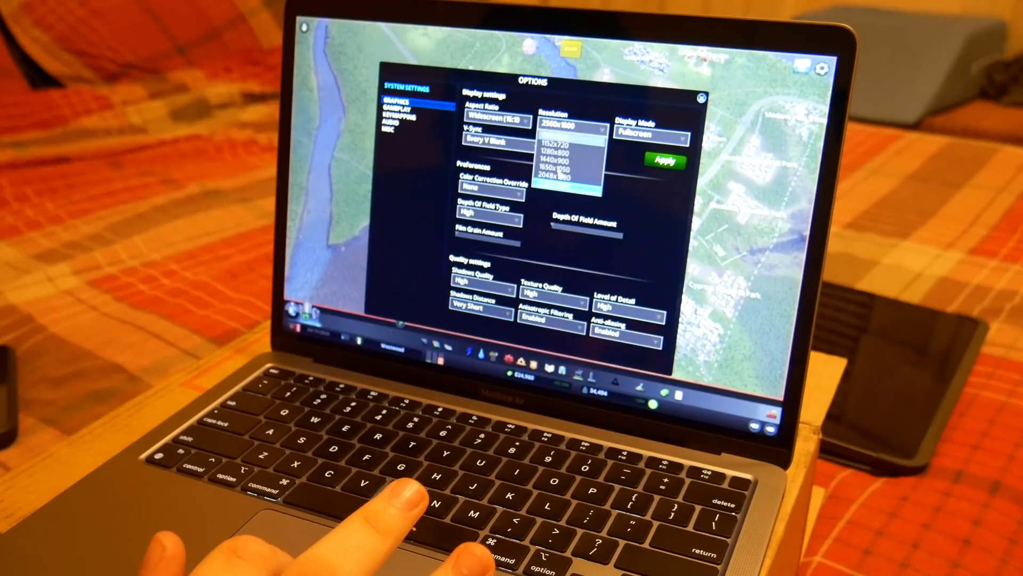
click(663, 161)
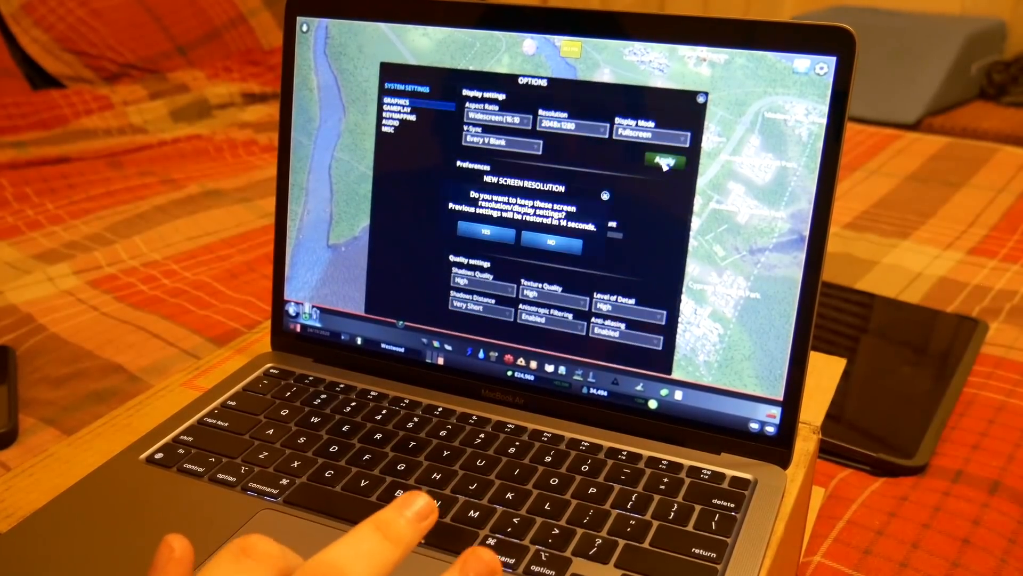